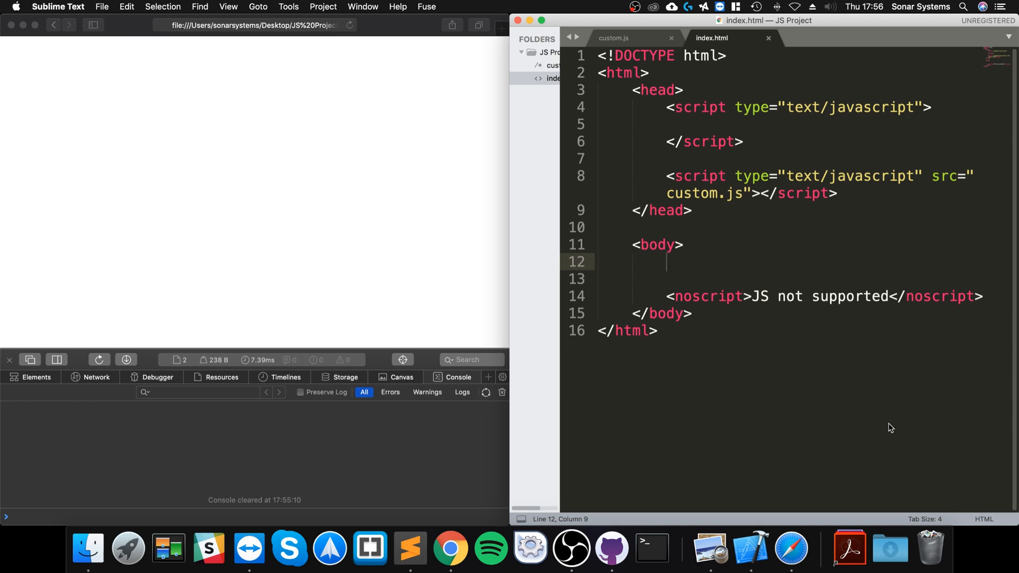
# Add an h1 'Get Cookie' heading in the body whose onclick calls SetCookie().
pyautogui.write('<di')
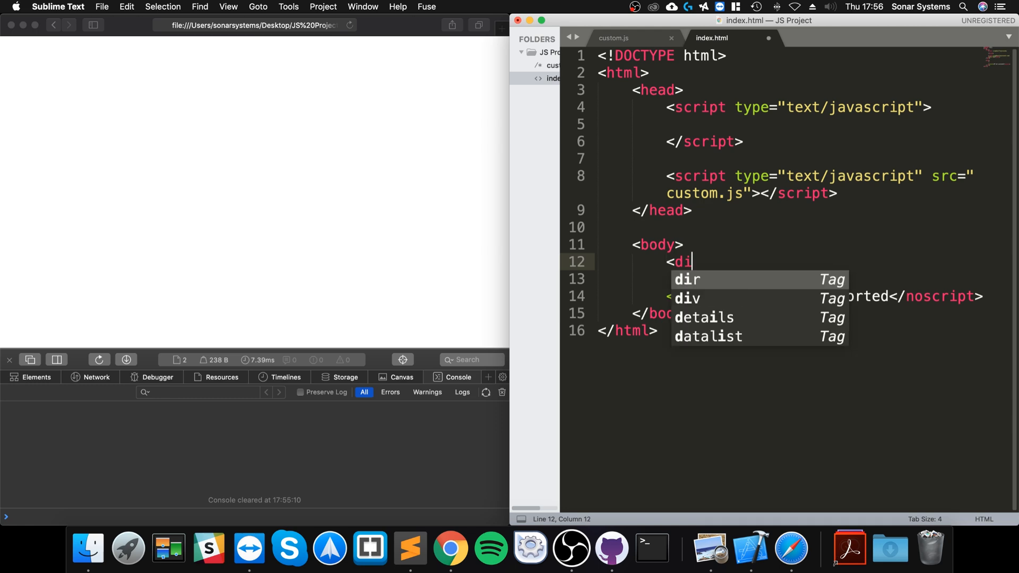
pyautogui.press('Escape')
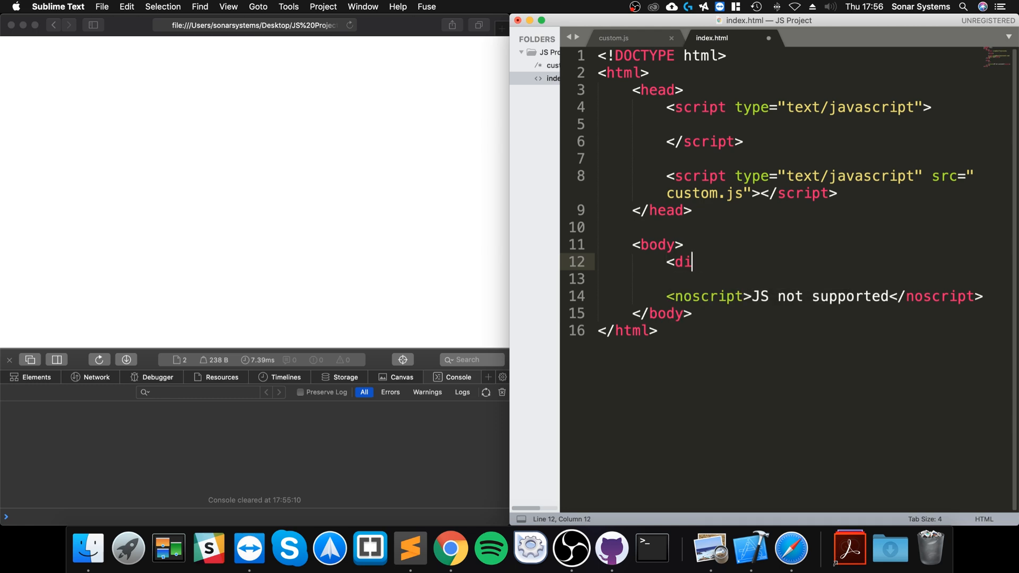
pyautogui.write('h1></h1>')
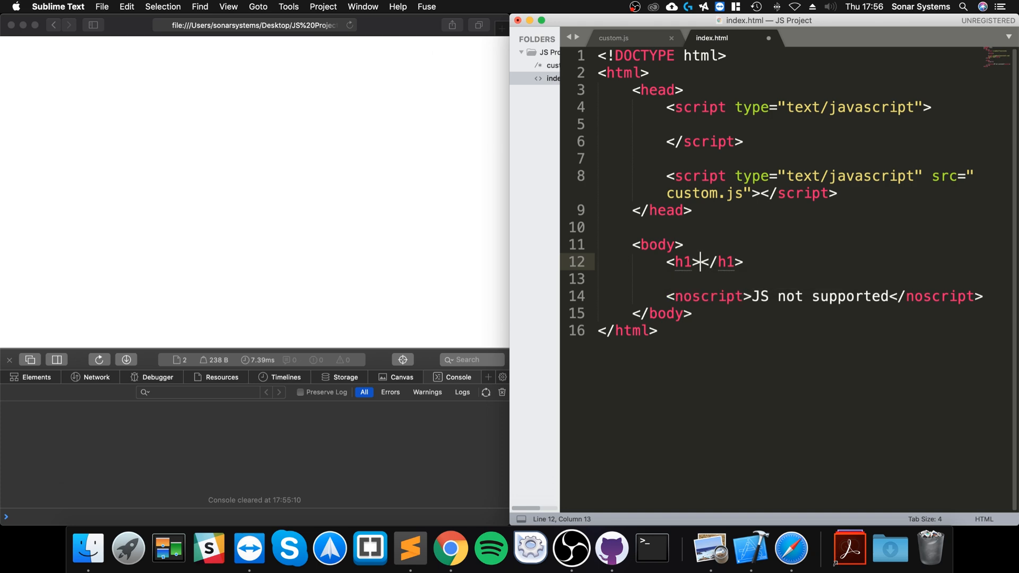
pyautogui.write('Get Cookie')
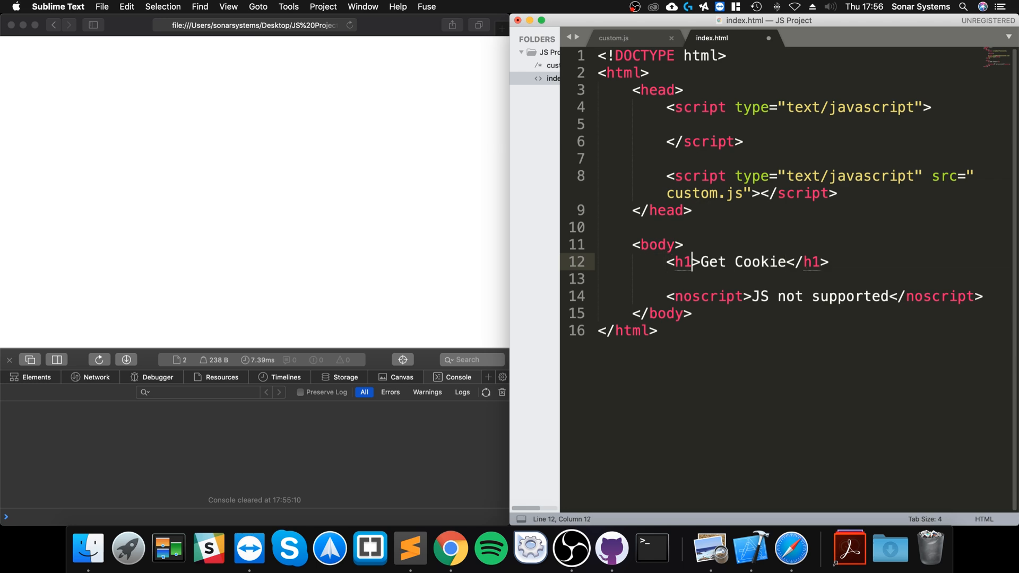
pyautogui.write('onclick="')
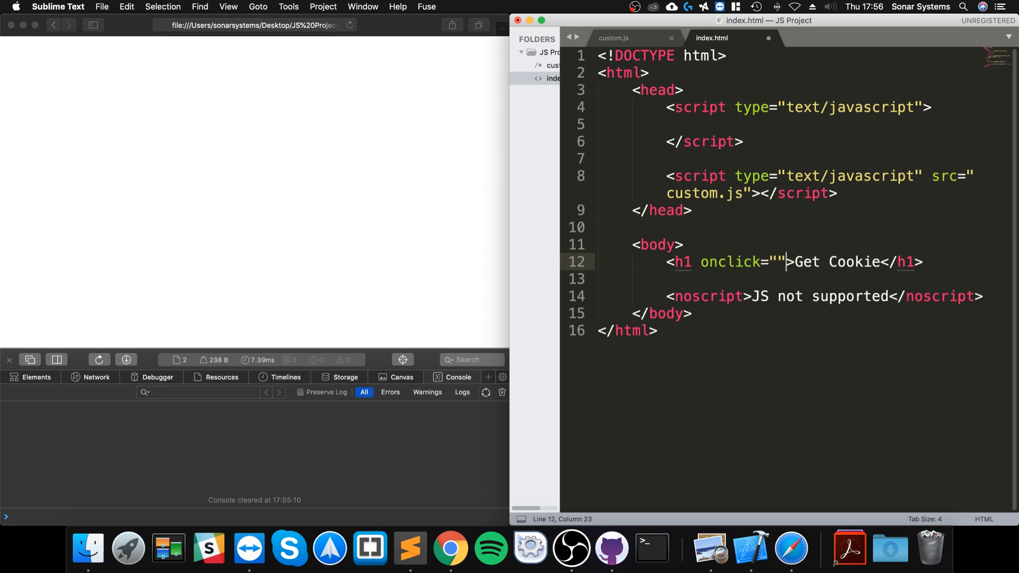
pyautogui.write('get')
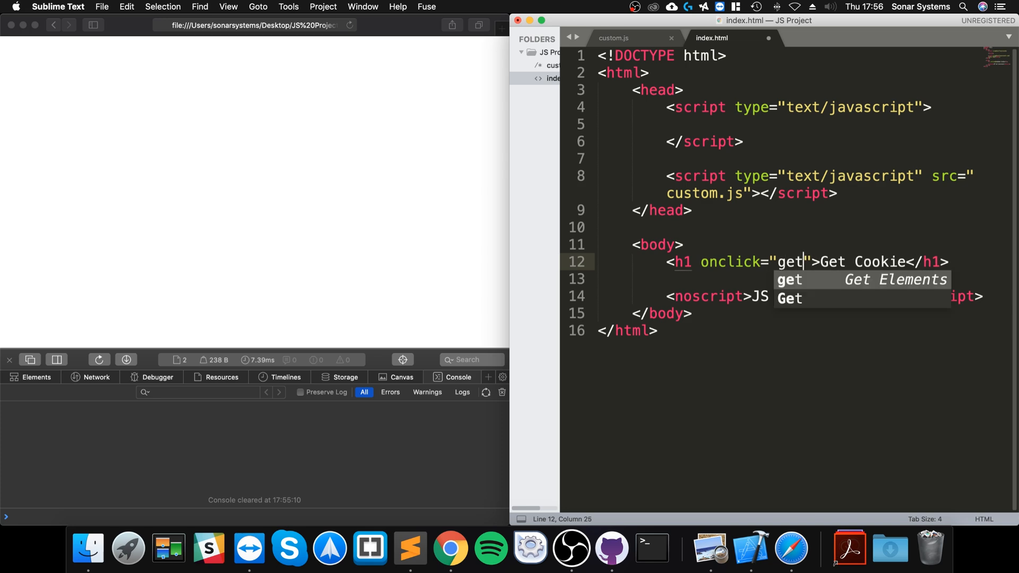
pyautogui.write('Cookie()')
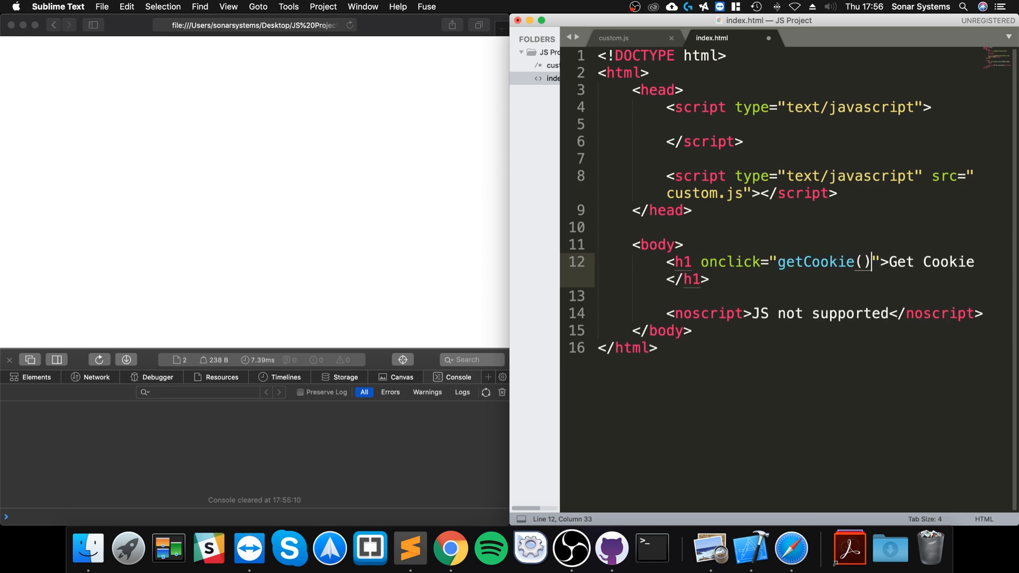
pyautogui.write(';')
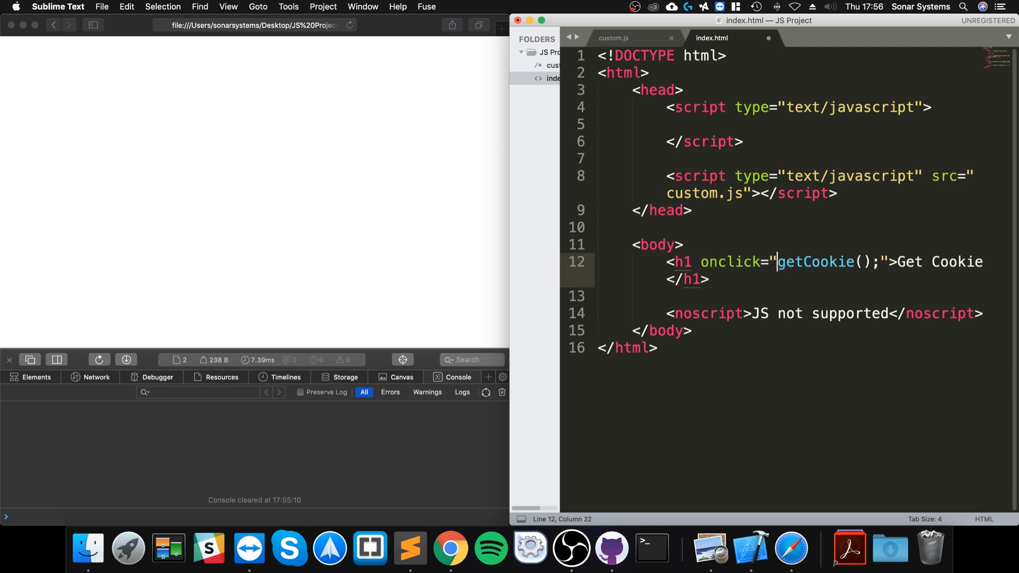
# Duplicate the heading line and make the copy's onclick call GetCookie().
pyautogui.write('G')
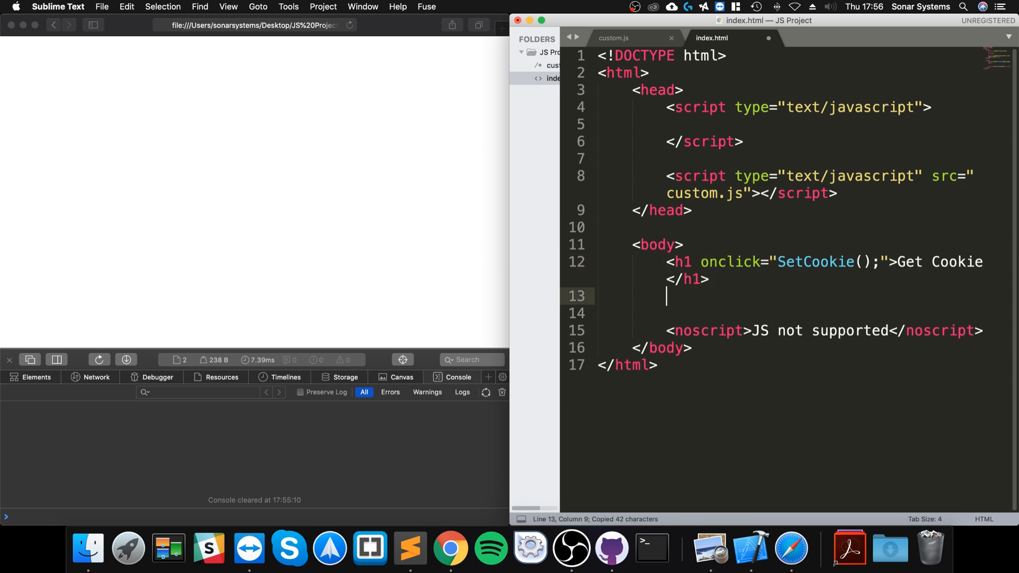
pyautogui.press('cmd+v')
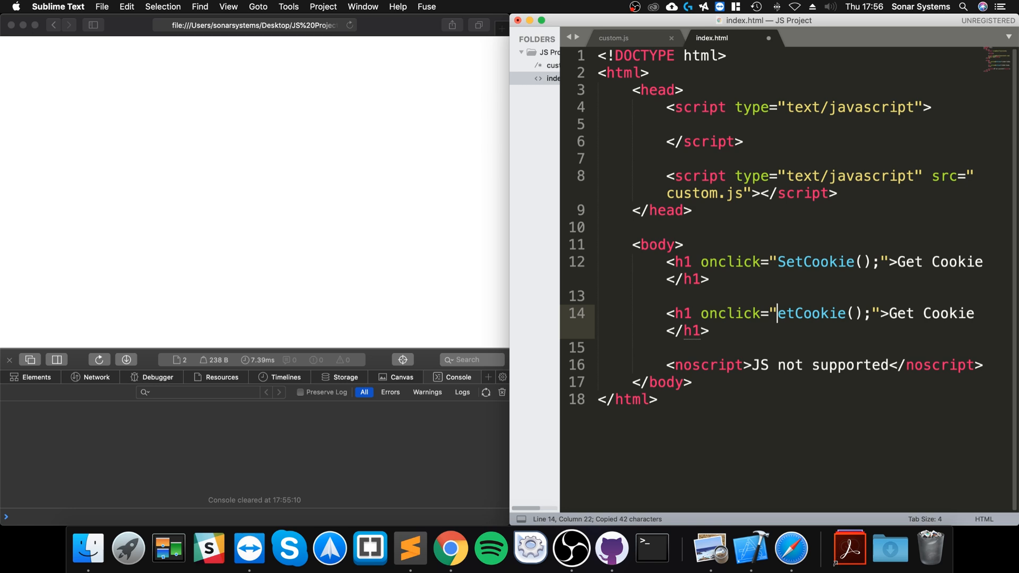
pyautogui.write('G')
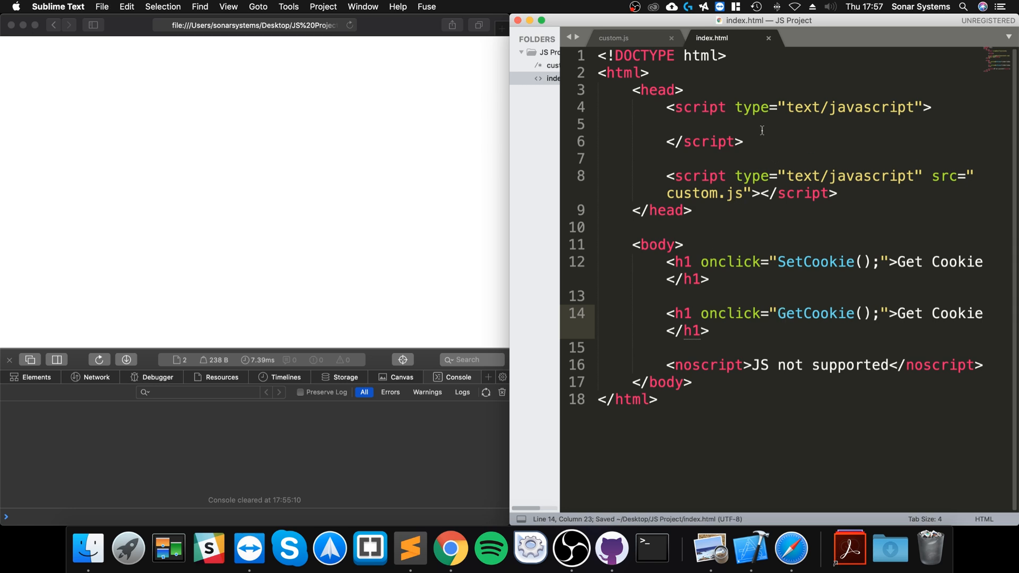
# Write empty SetCookie() and GetCookie() function definitions inside the script tag.
pyautogui.write('function S')
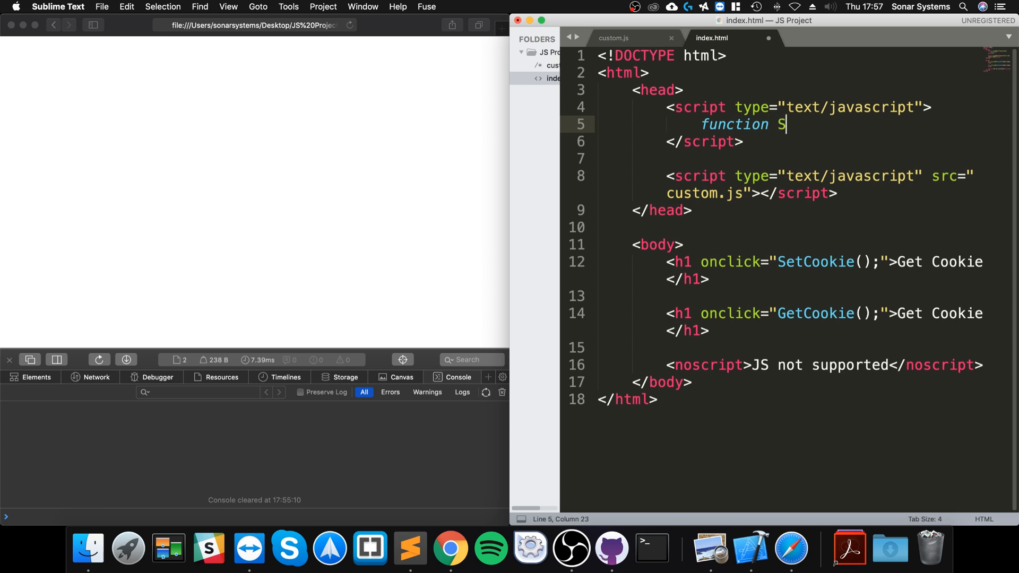
pyautogui.write('etCookie()')
pyautogui.write('{')
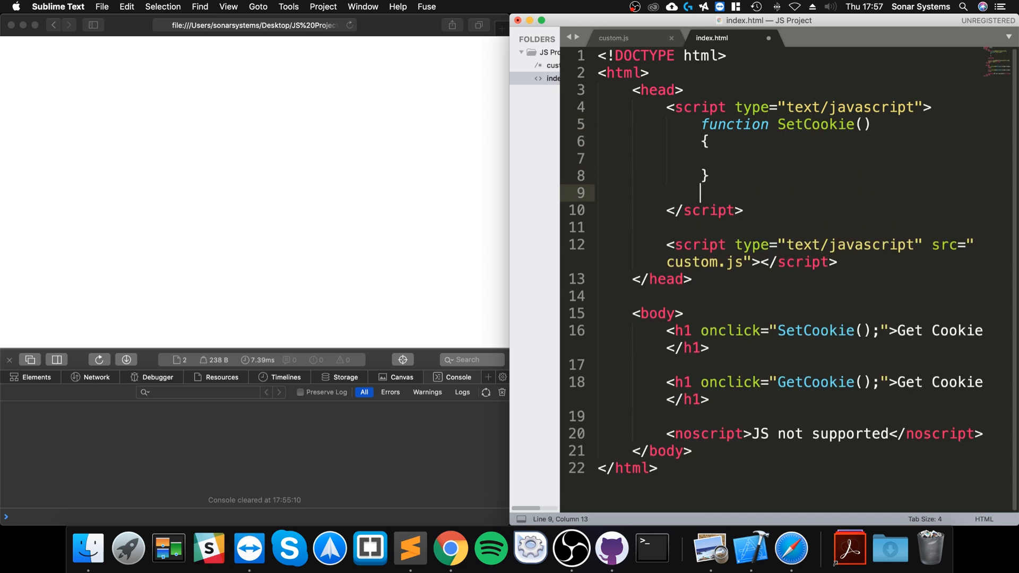
pyautogui.write('function')
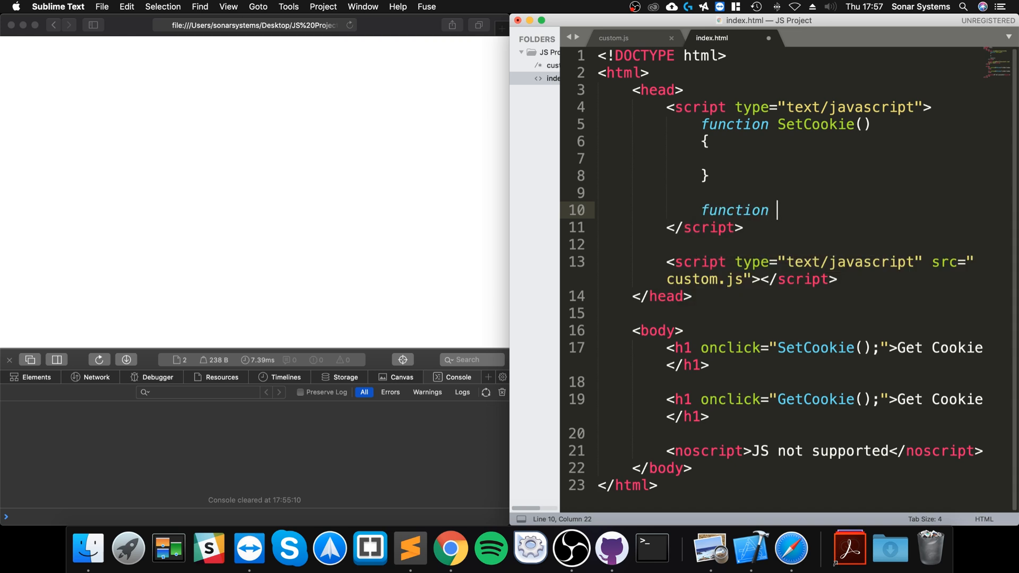
pyautogui.write('GetCookie(')
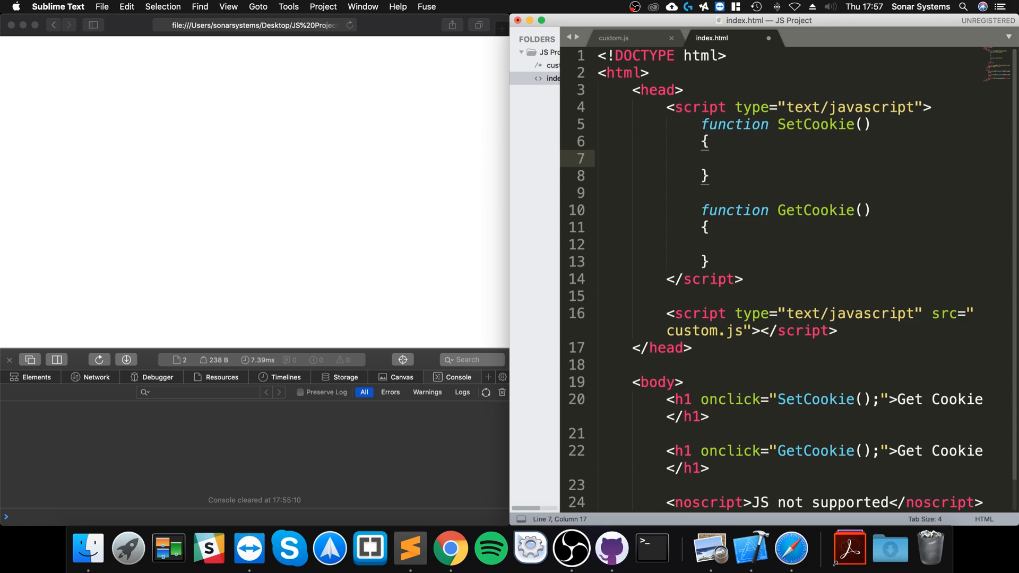
# Make SetCookie() assign document.cookie = "username=frahaan".
pyautogui.scroll(-3)
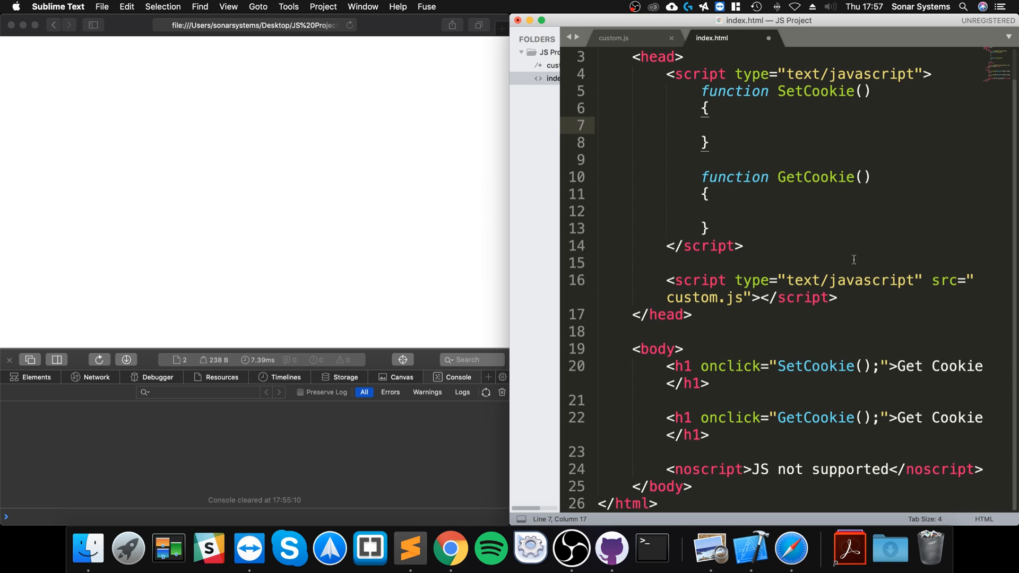
pyautogui.write('document.cook')
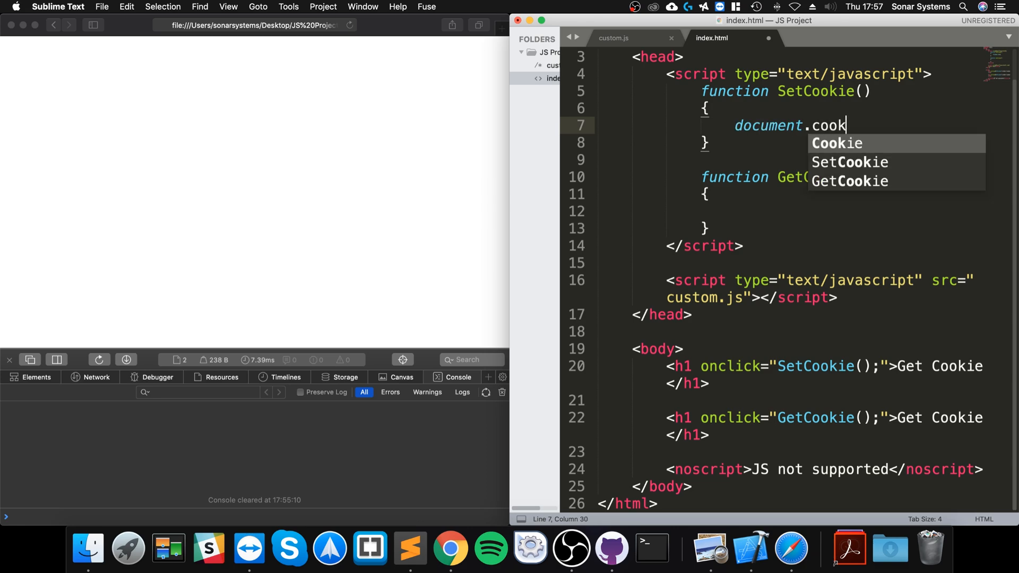
pyautogui.write('ie = ""')
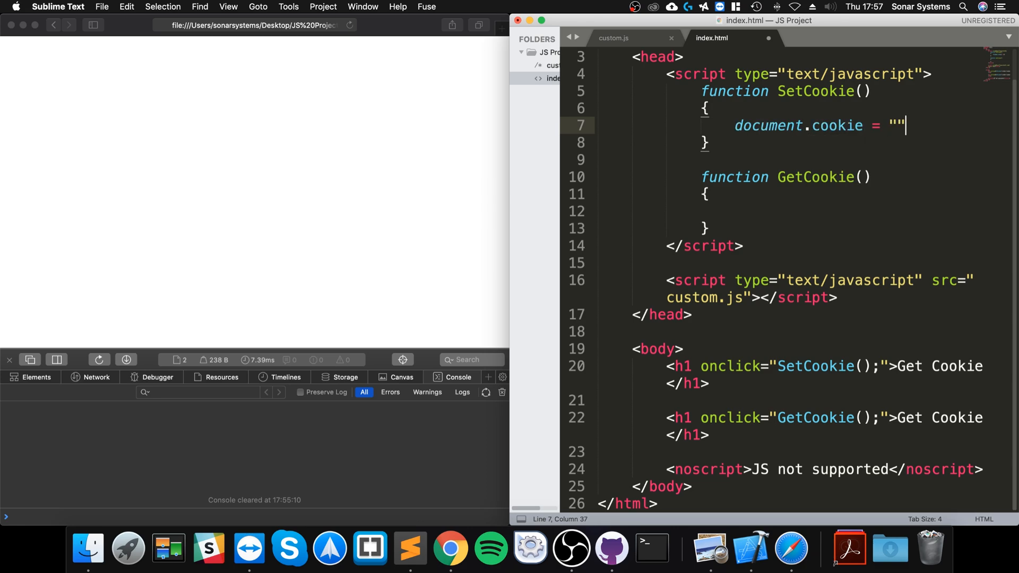
pyautogui.press('left')
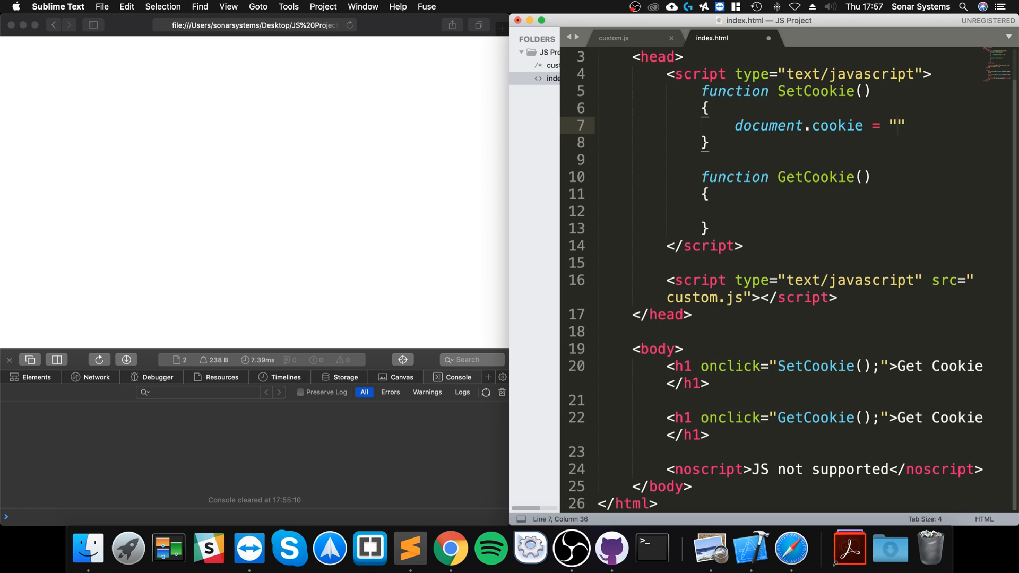
pyautogui.write('use')
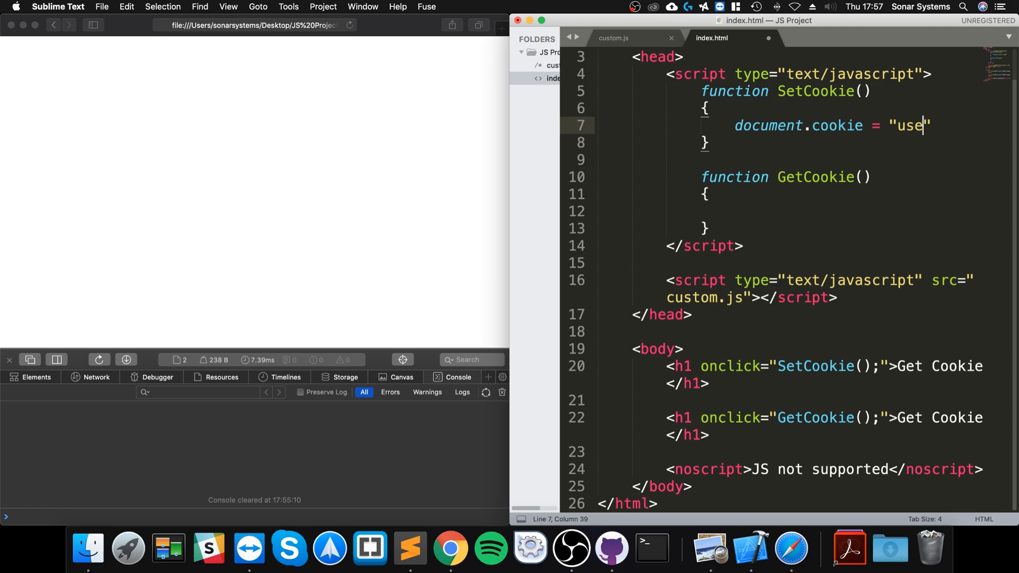
pyautogui.write('rname')
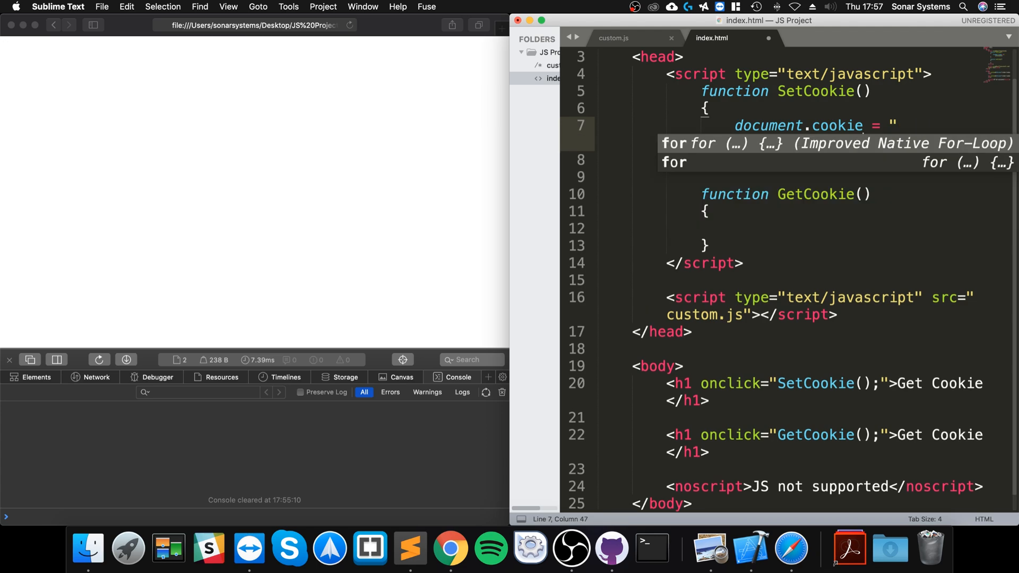
pyautogui.write('username=frahaan"')
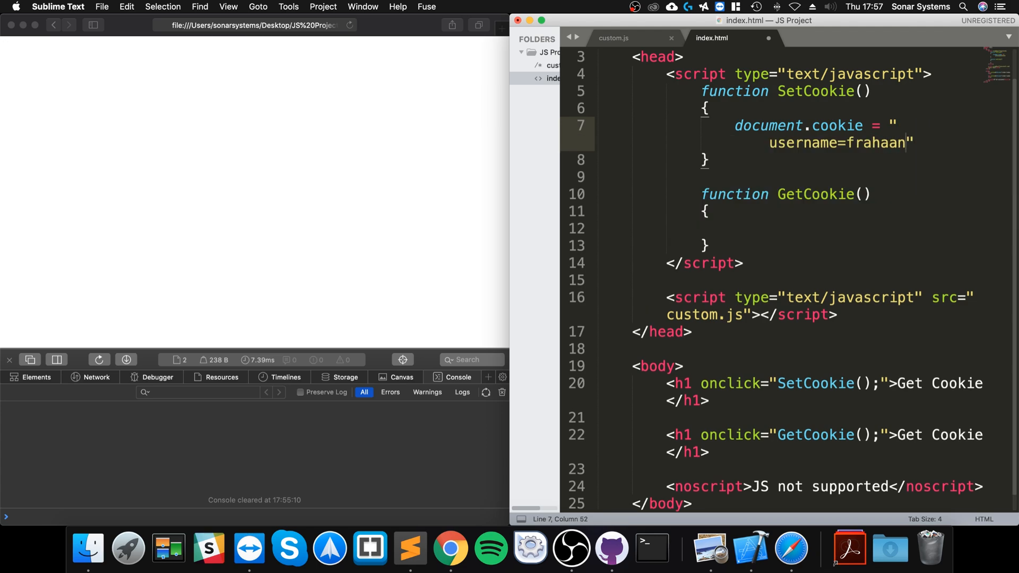
# Try adding an ';expires=' clause to the cookie, then remove it again.
pyautogui.write(';')
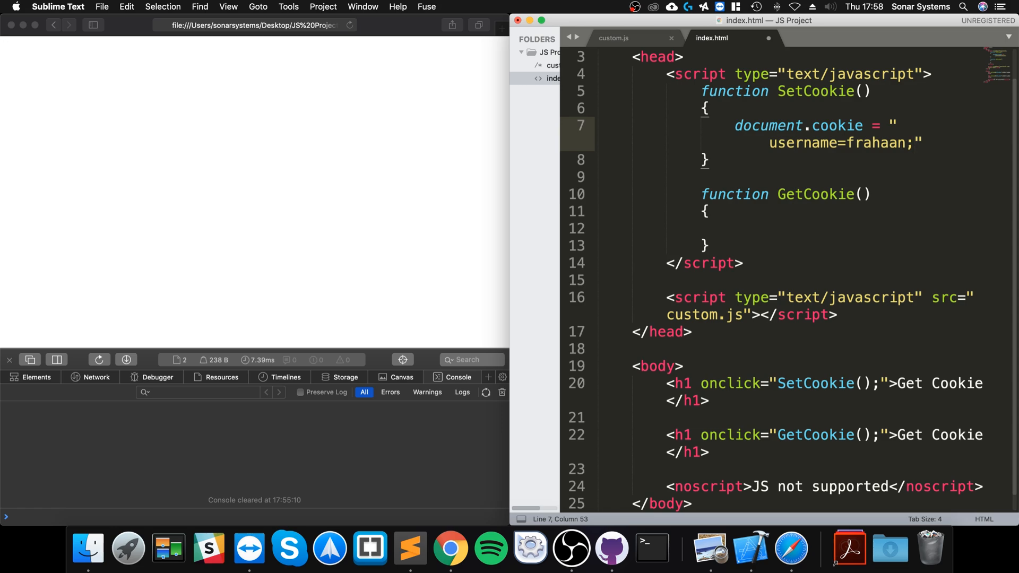
pyautogui.write('expries')
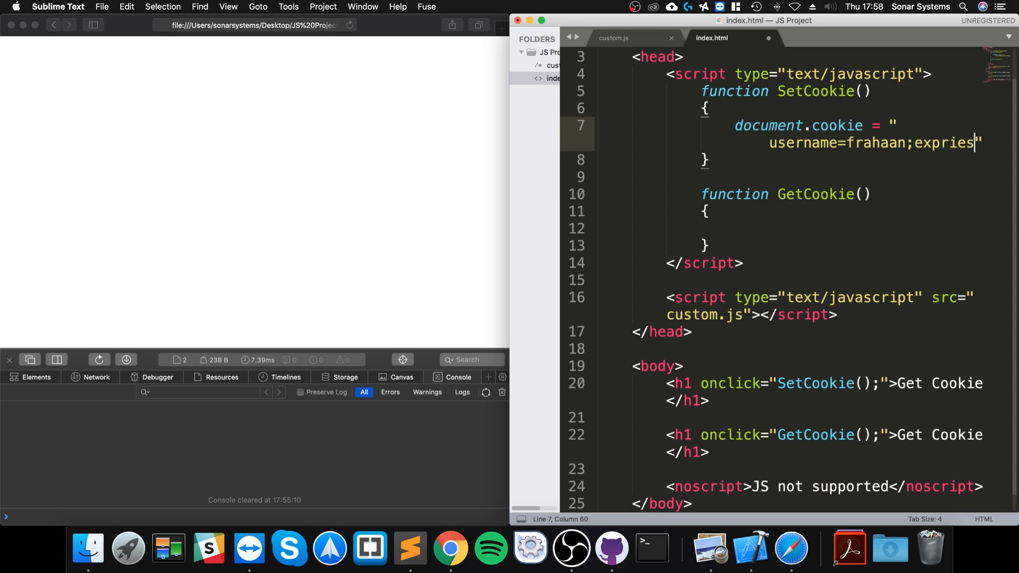
pyautogui.write('=')
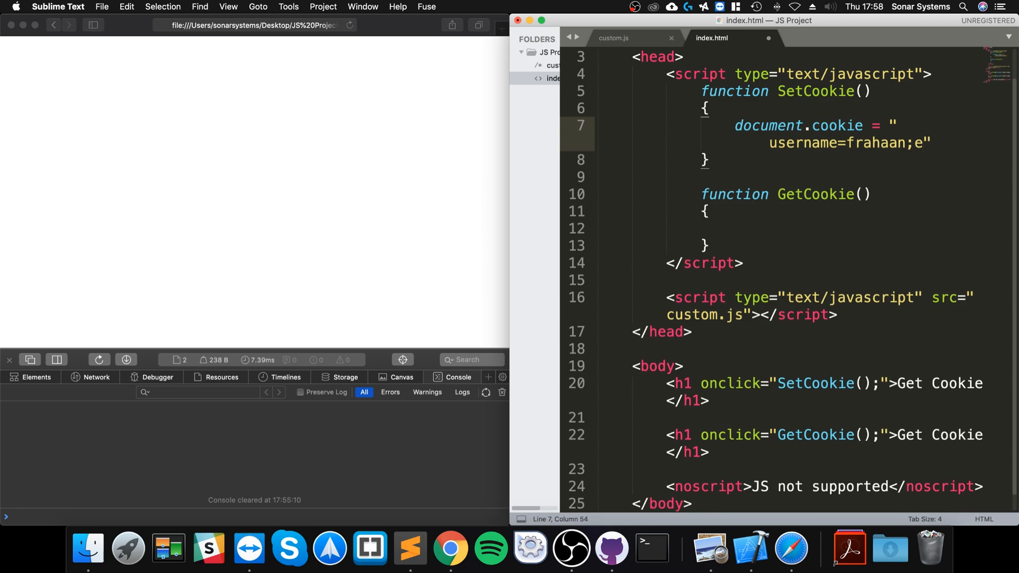
pyautogui.write('xpires')
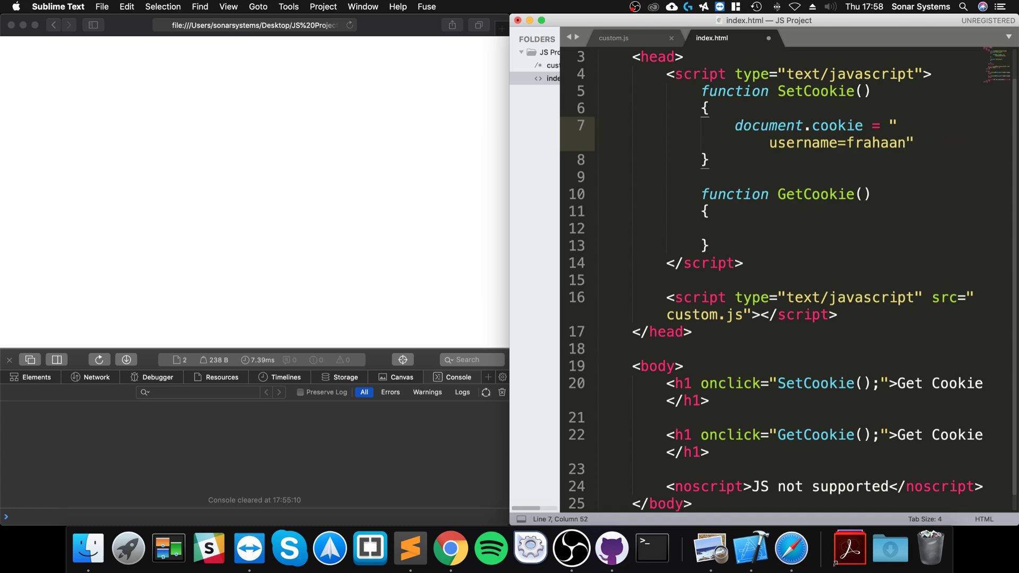
pyautogui.press('cmd+s')
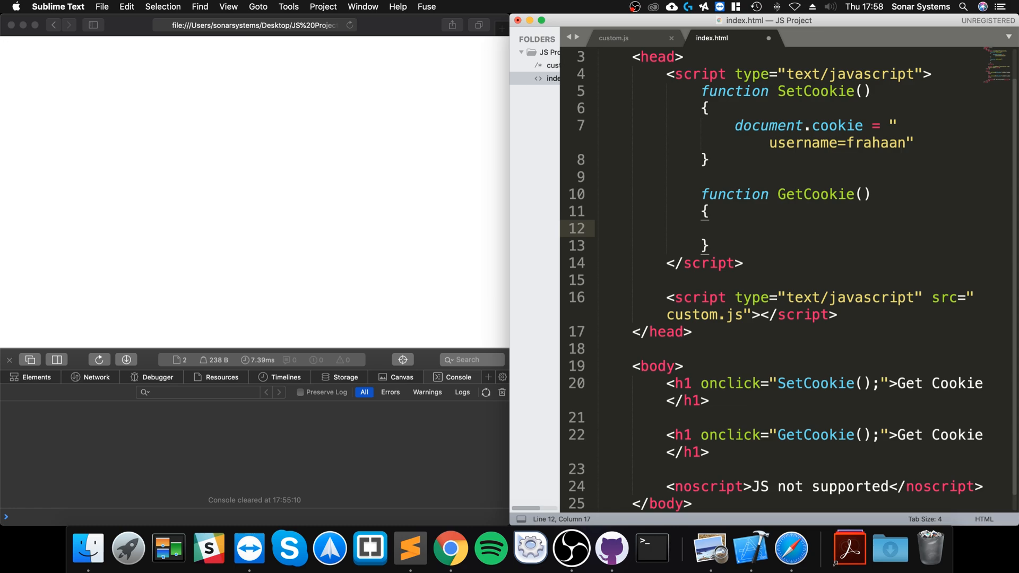
# Fill GetCookie() with console.log(document.cookie); and save index.html.
pyautogui.write('console.log')
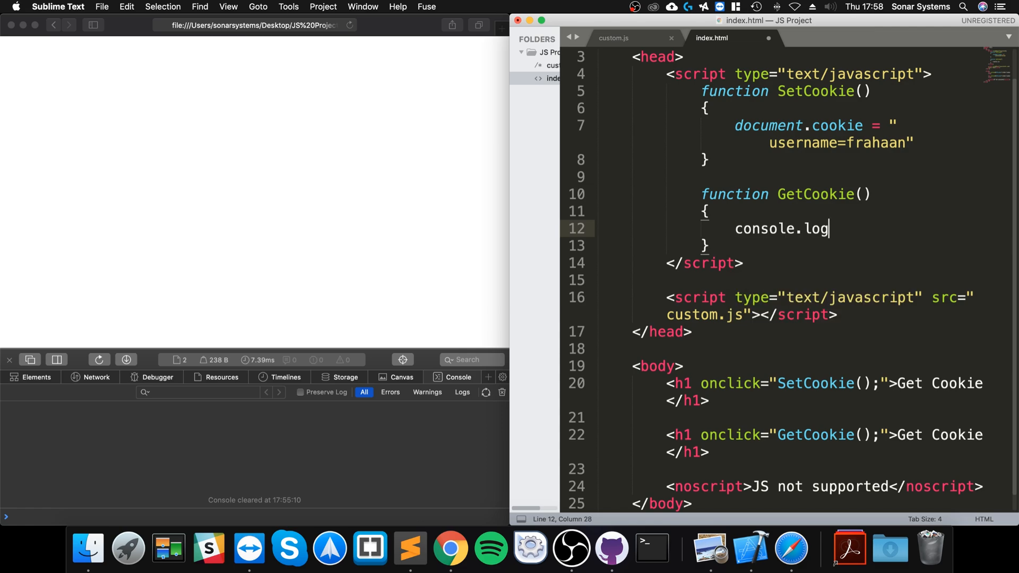
pyautogui.write('();')
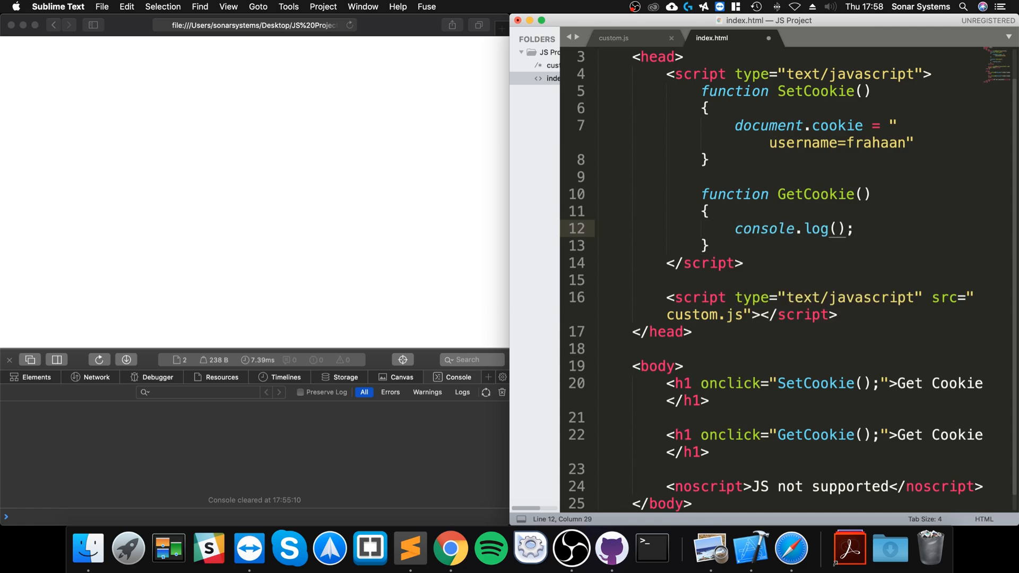
pyautogui.write('document.cookie')
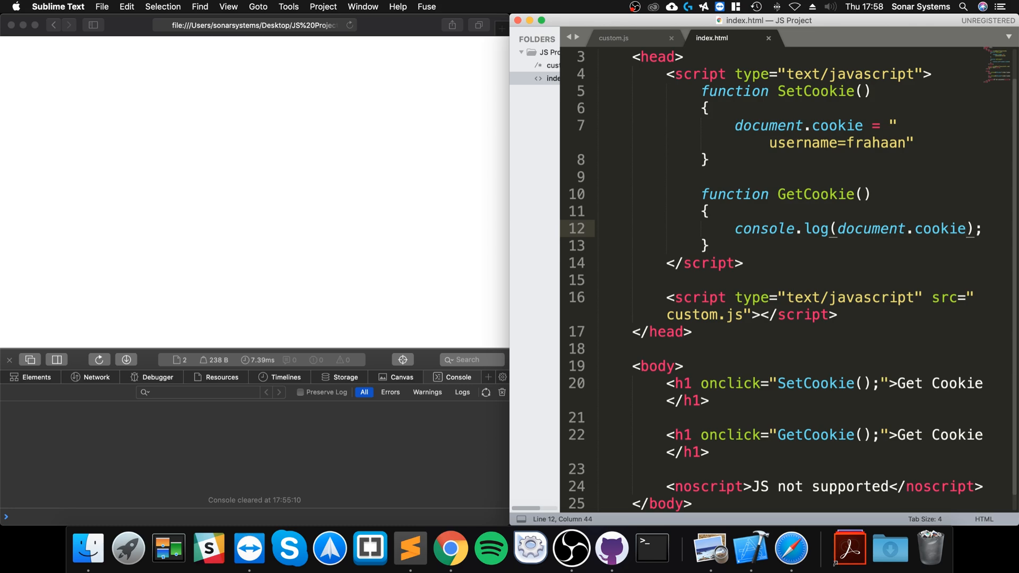
pyautogui.press('cmd+s')
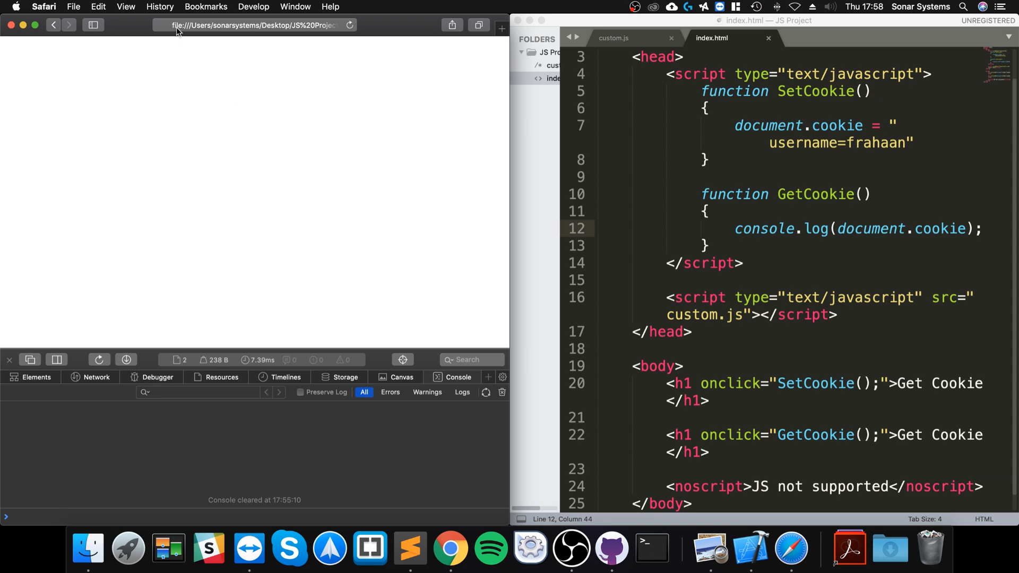
pyautogui.moveTo(439, 113)
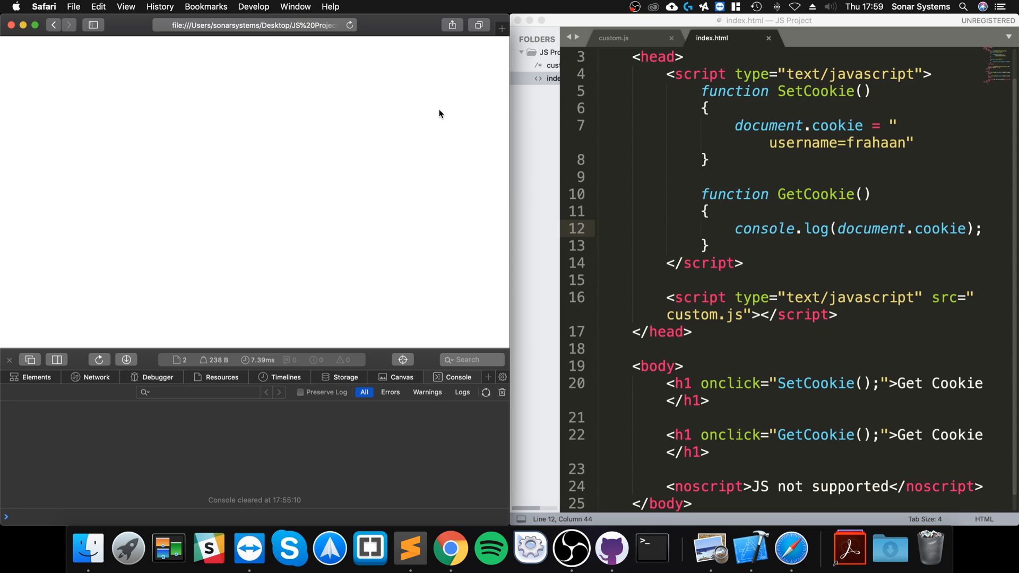
pyautogui.moveTo(239, 44)
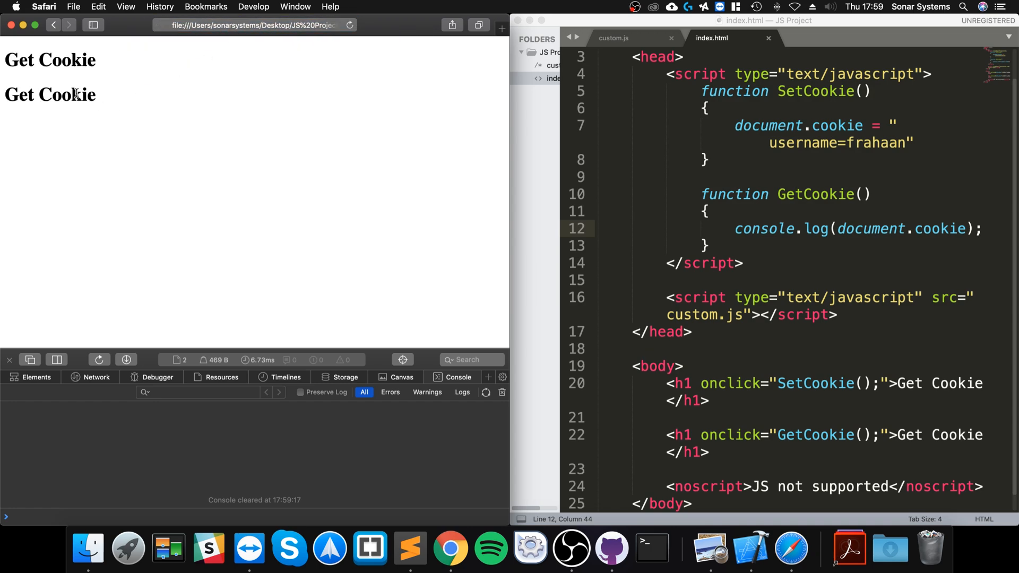
# Click the Get Cookie heading twice to log the stored cookies to the console.
pyautogui.click(903, 384)
pyautogui.write('S')
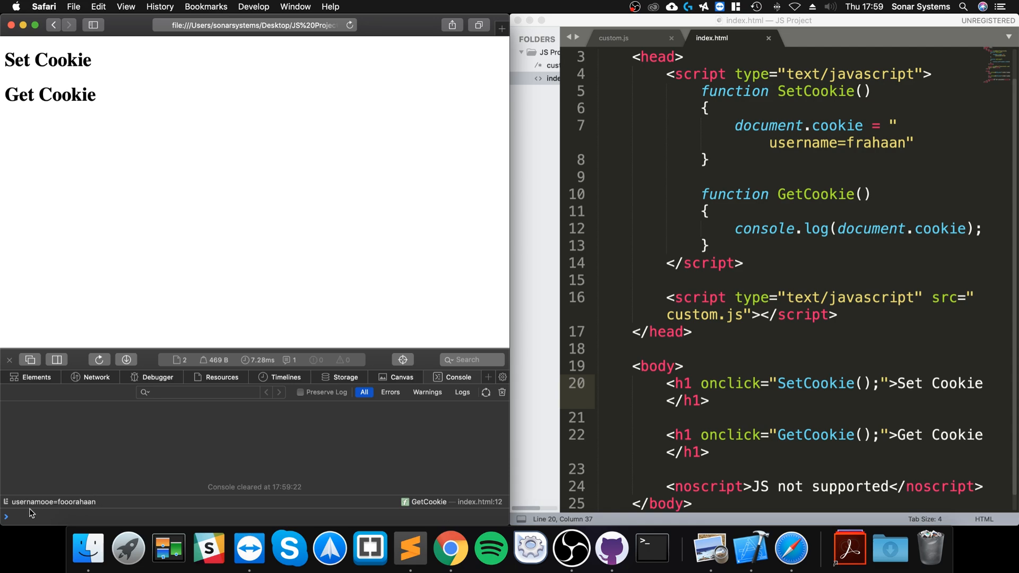
pyautogui.moveTo(84, 513)
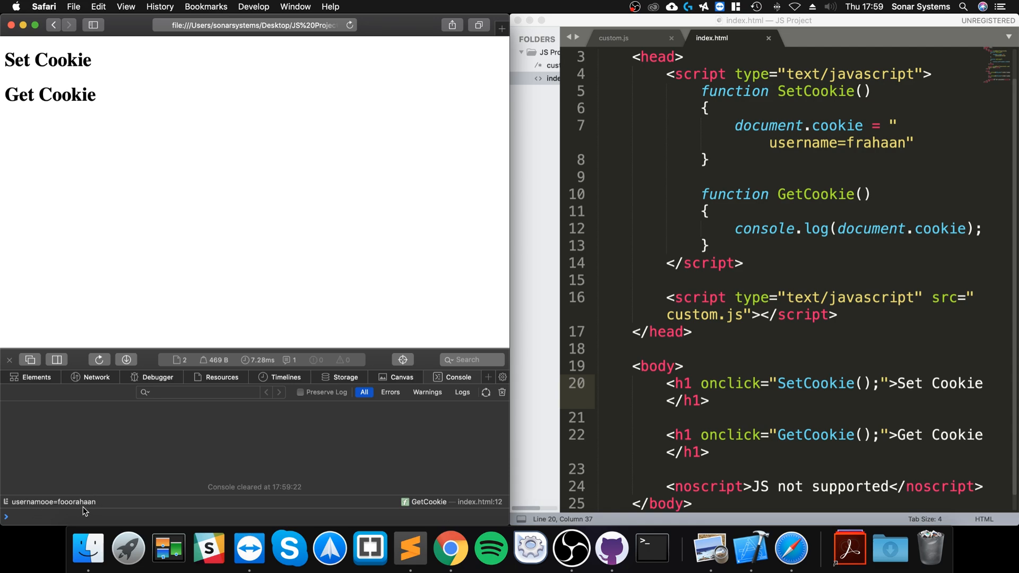
pyautogui.moveTo(116, 526)
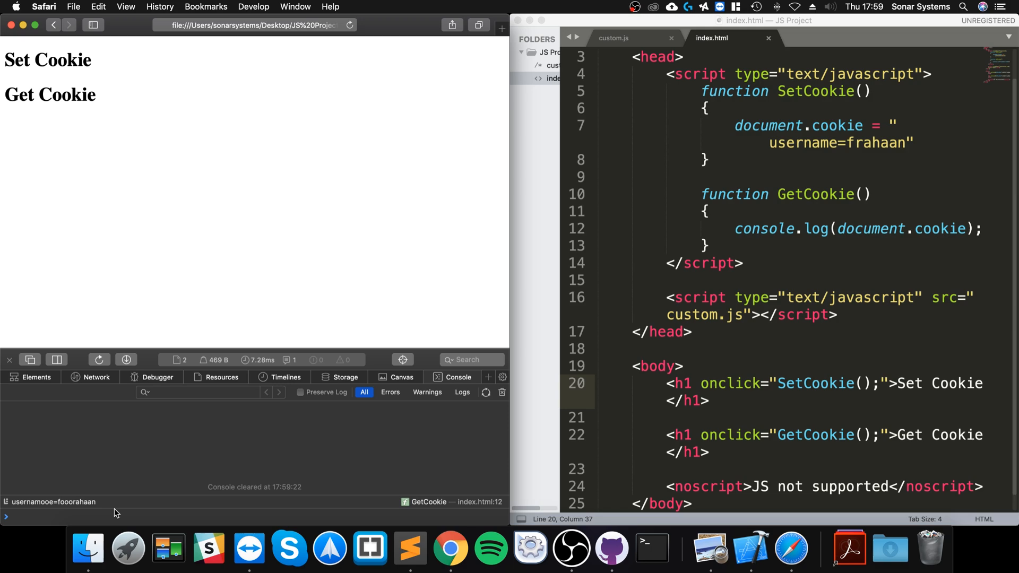
pyautogui.moveTo(170, 461)
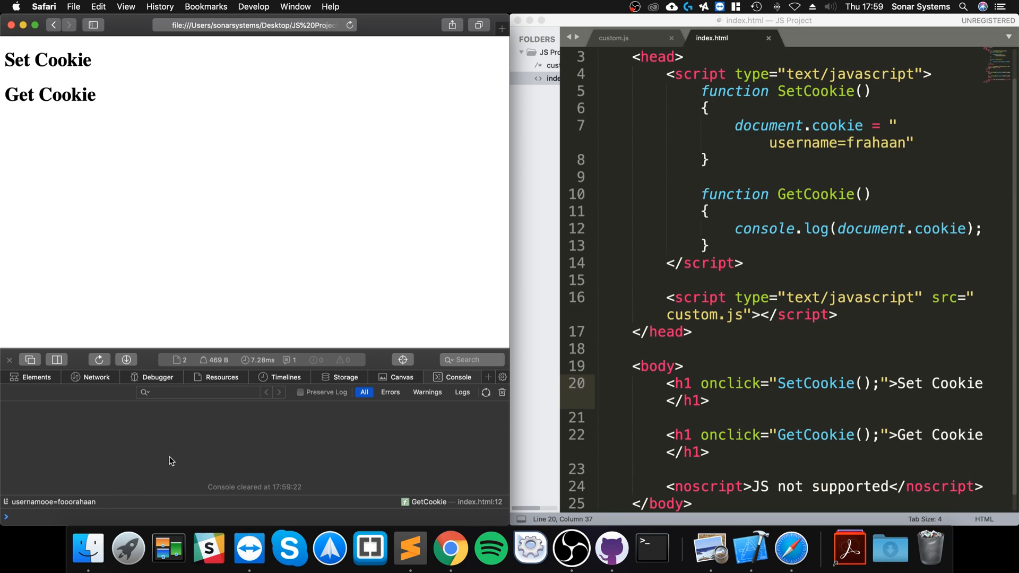
pyautogui.moveTo(176, 435)
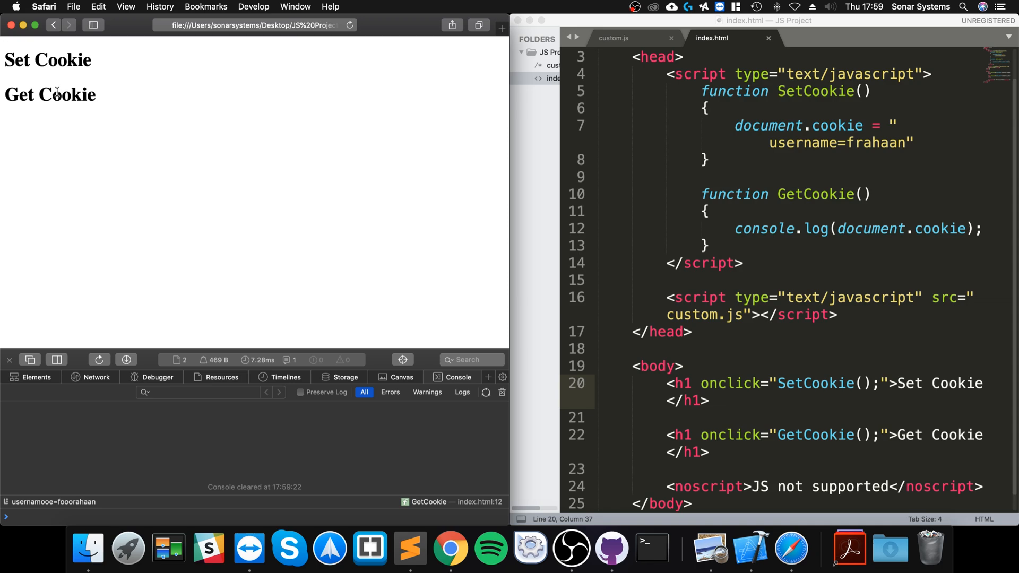
pyautogui.click(59, 94)
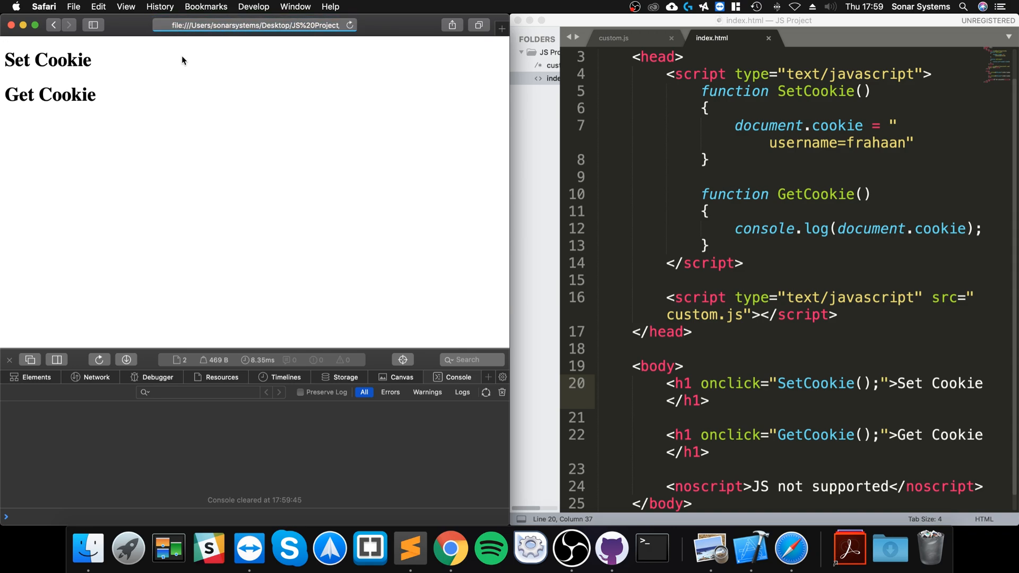
# Click Set Cookie to store the username cookie, then scroll through the console output.
pyautogui.click(50, 94)
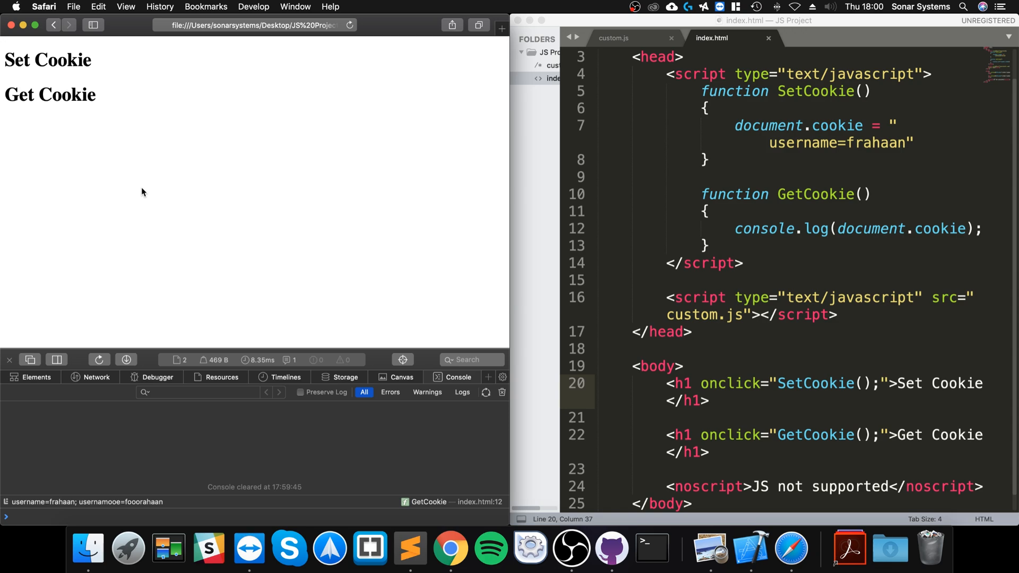
pyautogui.moveTo(248, 223)
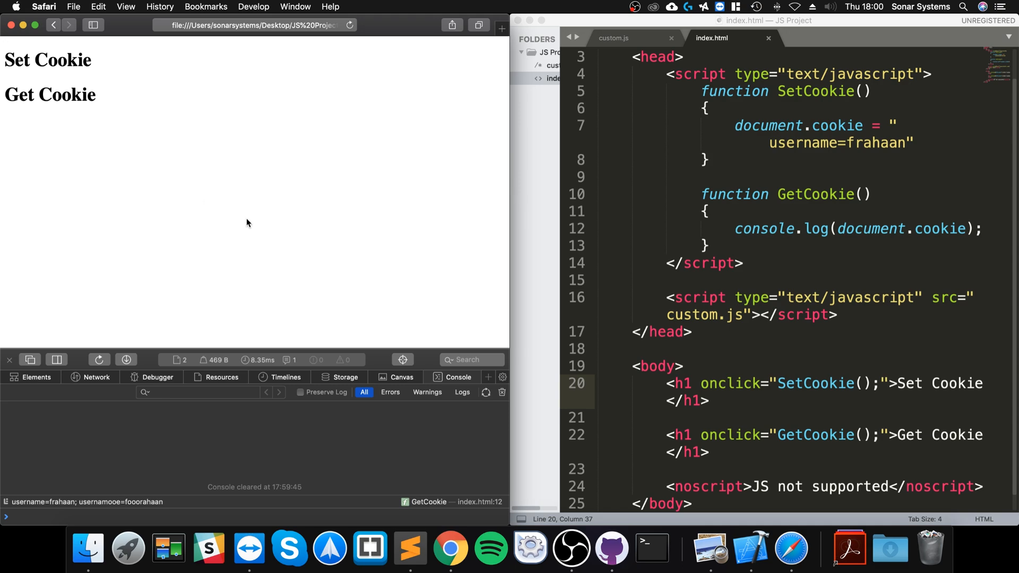
pyautogui.scroll(-3)
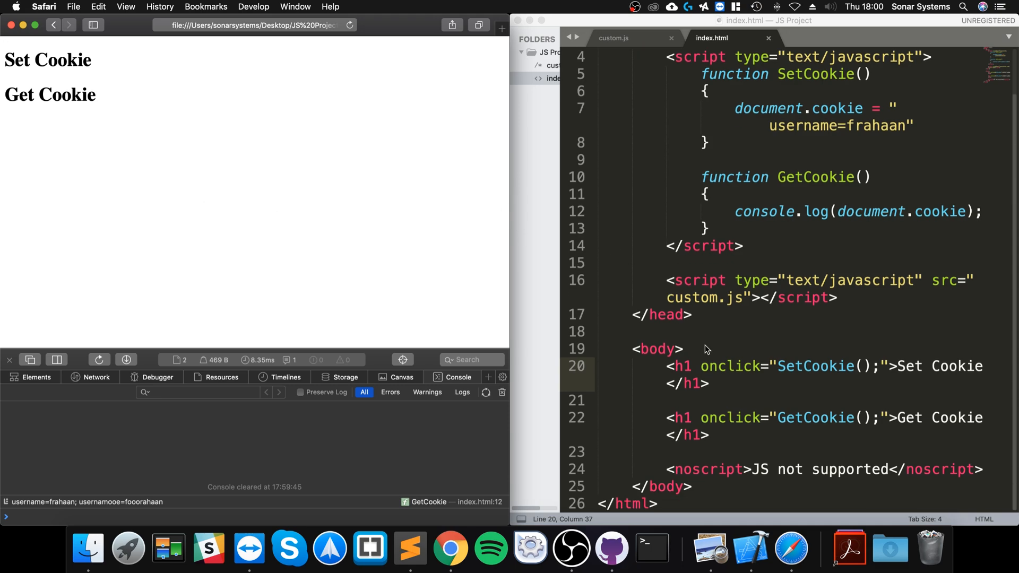